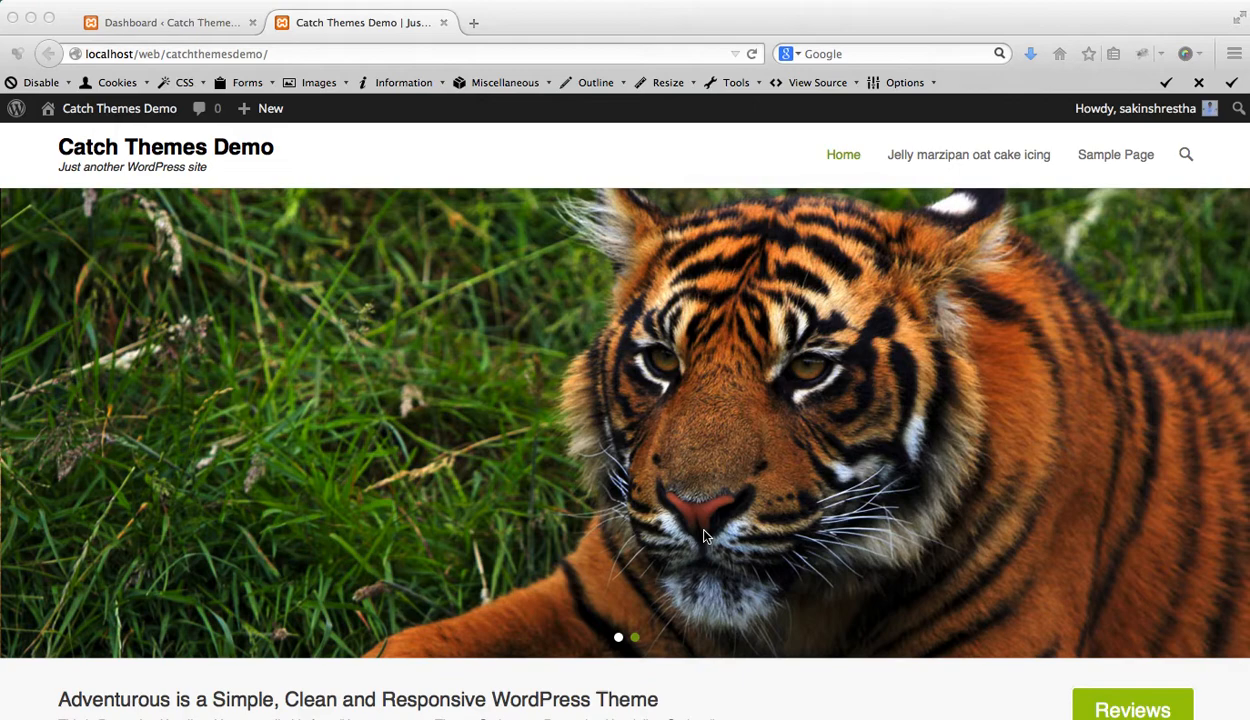
# - Return to the WordPress dashboard to reach Appearance > Theme Options
pyautogui.click(170, 22)
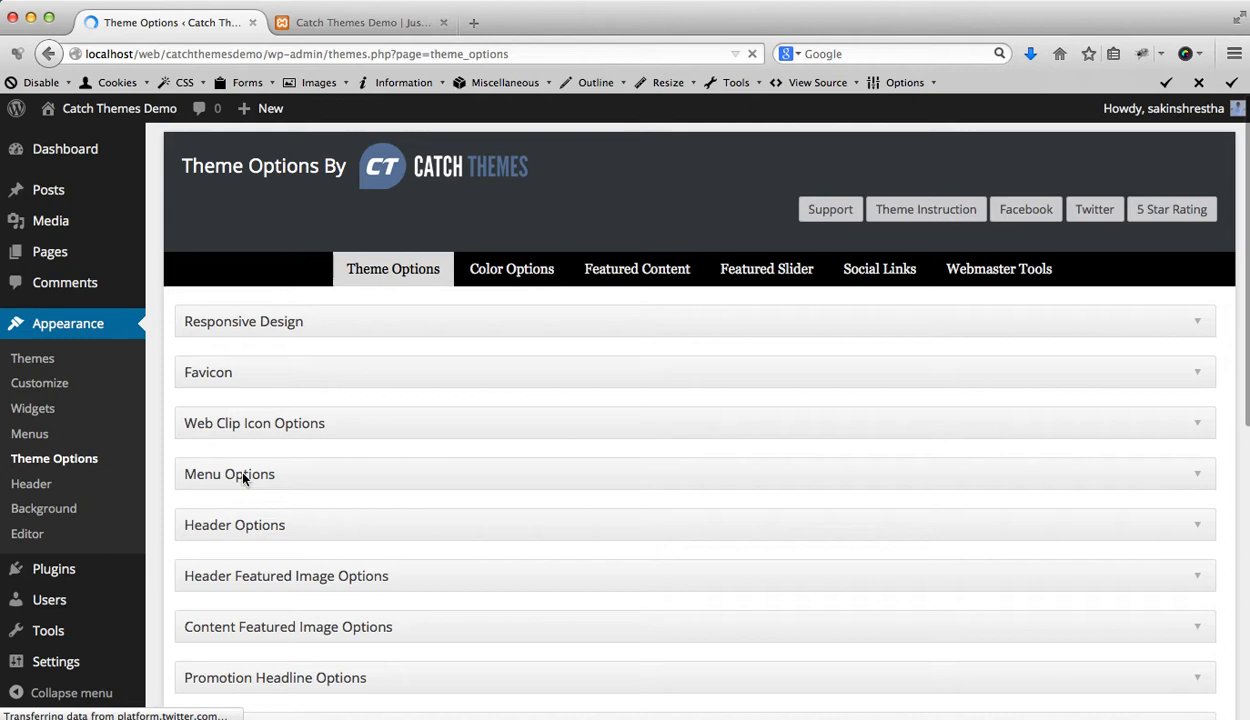
# - In Featured Slider, choose Image Slider shown on the Homepage, adjust Number of Slides and save
pyautogui.click(766, 268)
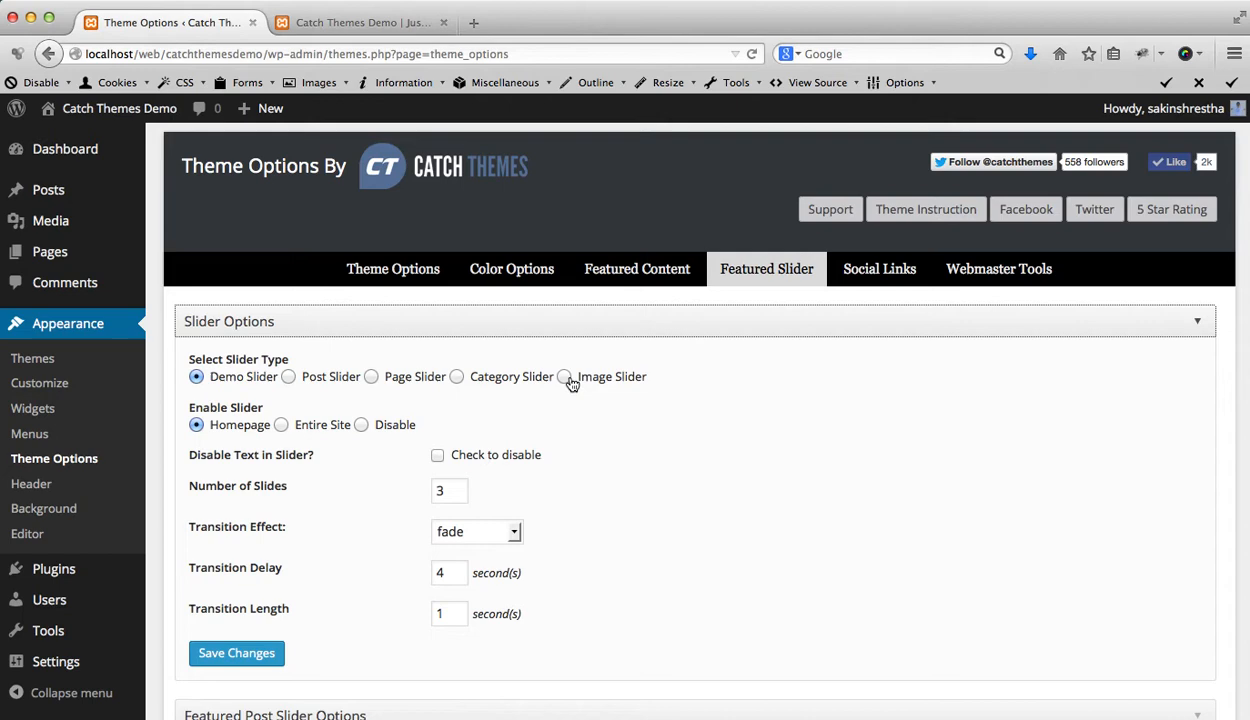
pyautogui.click(564, 376)
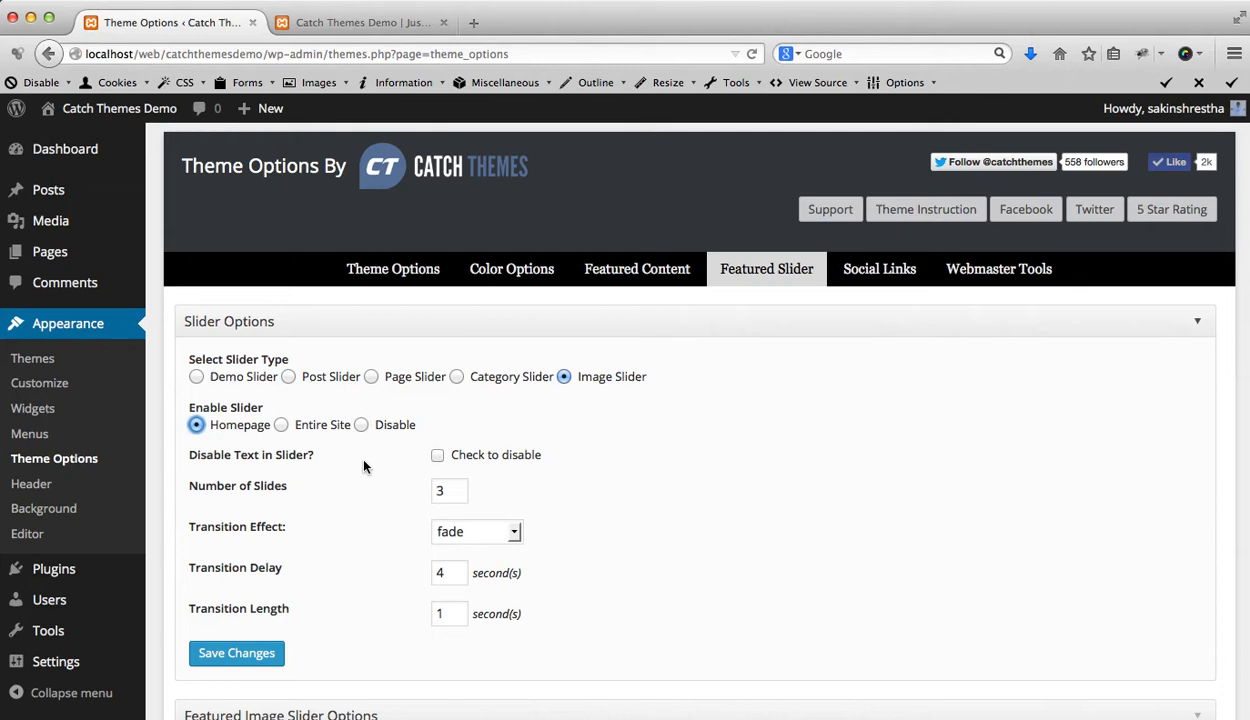
pyautogui.click(448, 490)
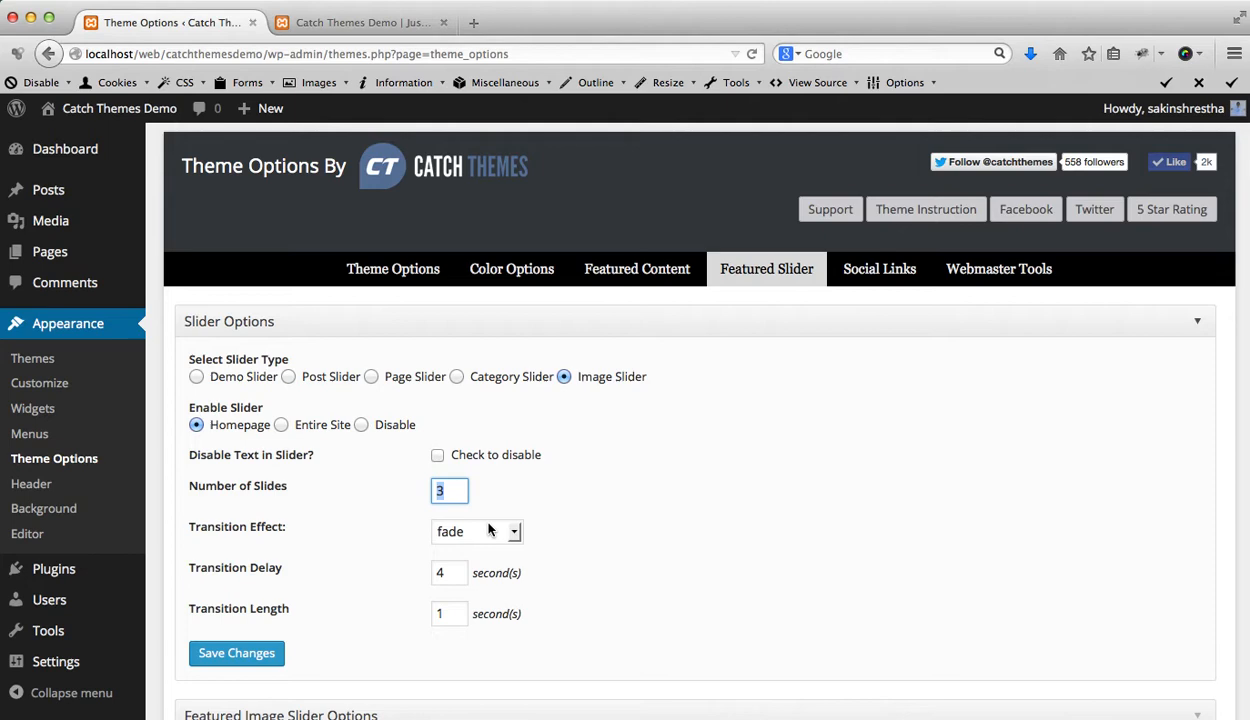
pyautogui.click(236, 652)
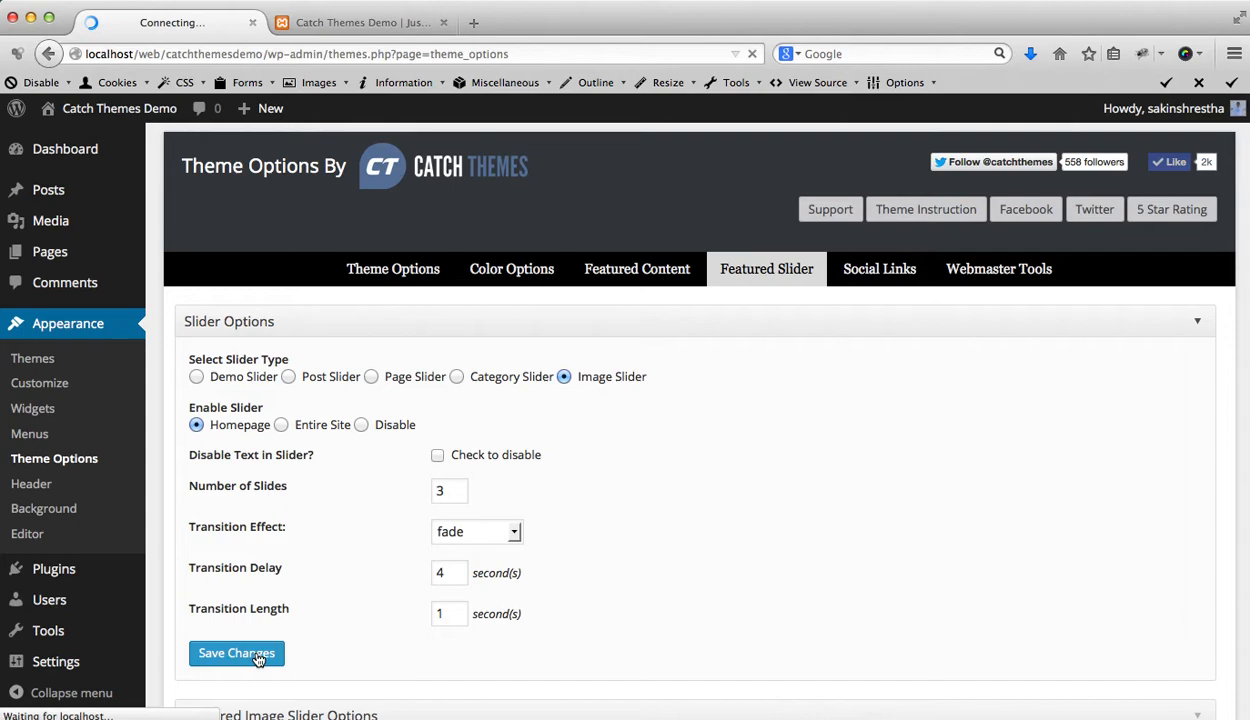
pyautogui.click(236, 652)
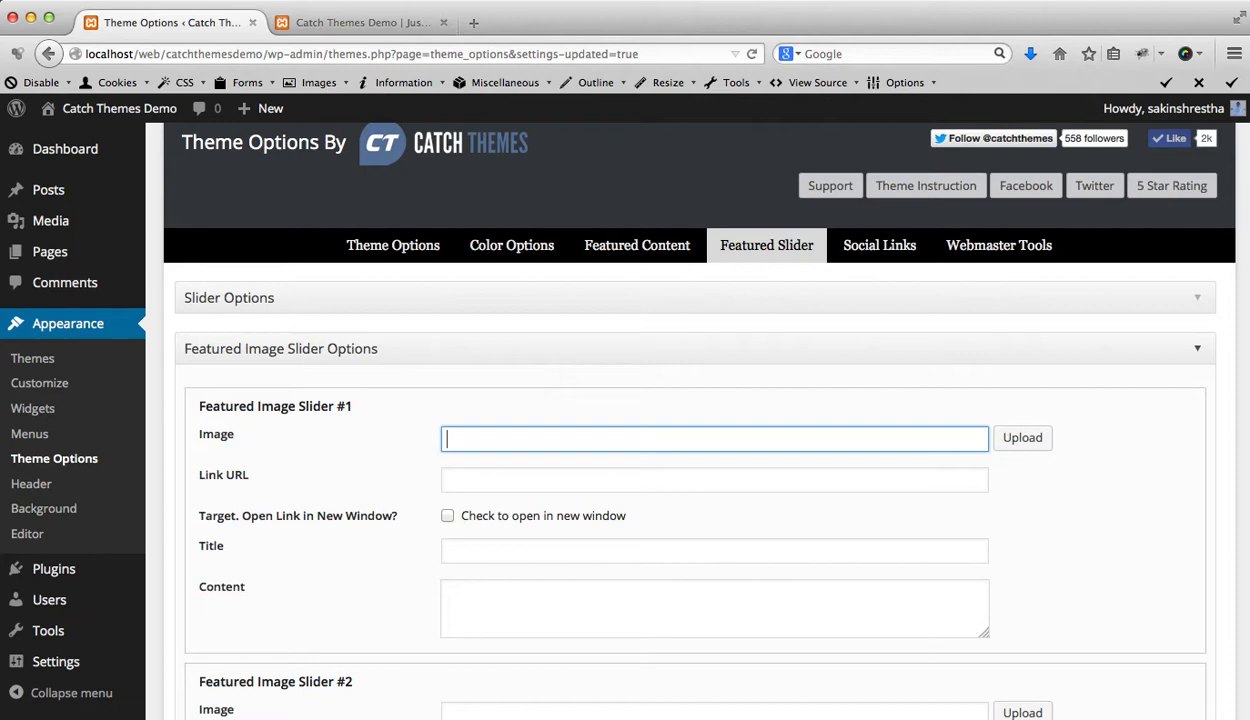
# - Insert the Kathmandu image from the Media Library as Featured Image Slider #1
pyautogui.click(1020, 436)
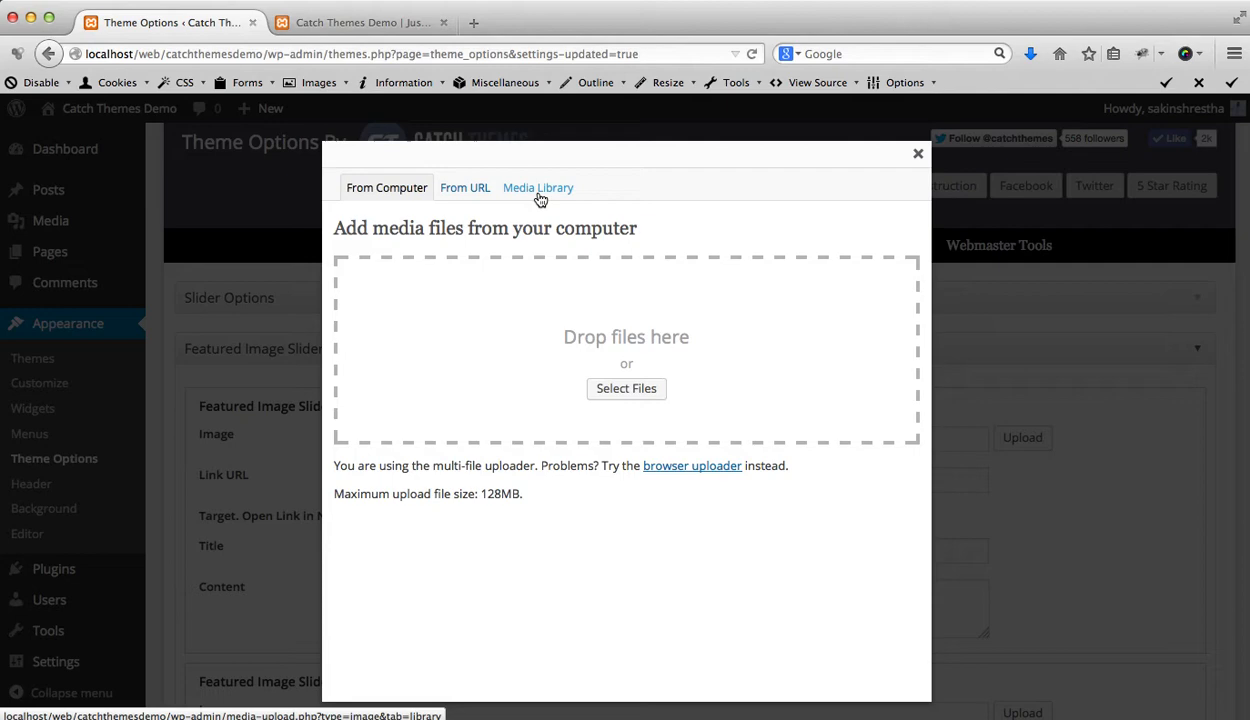
pyautogui.click(538, 188)
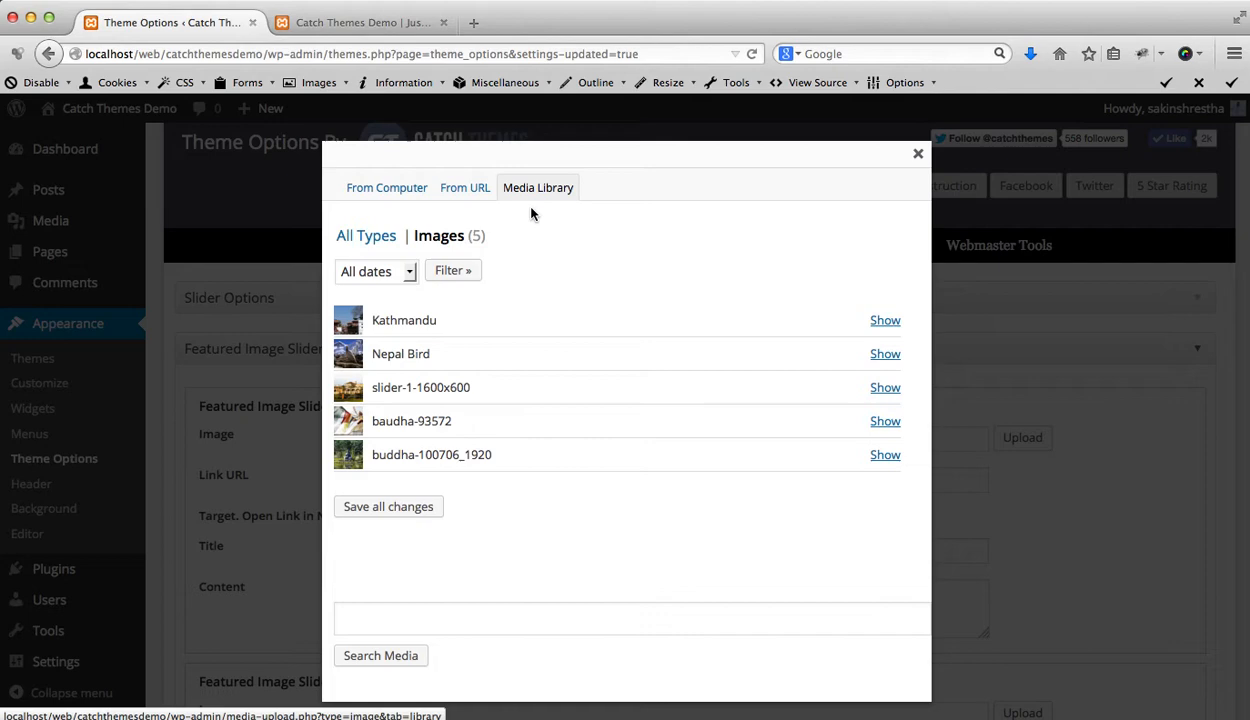
pyautogui.click(884, 320)
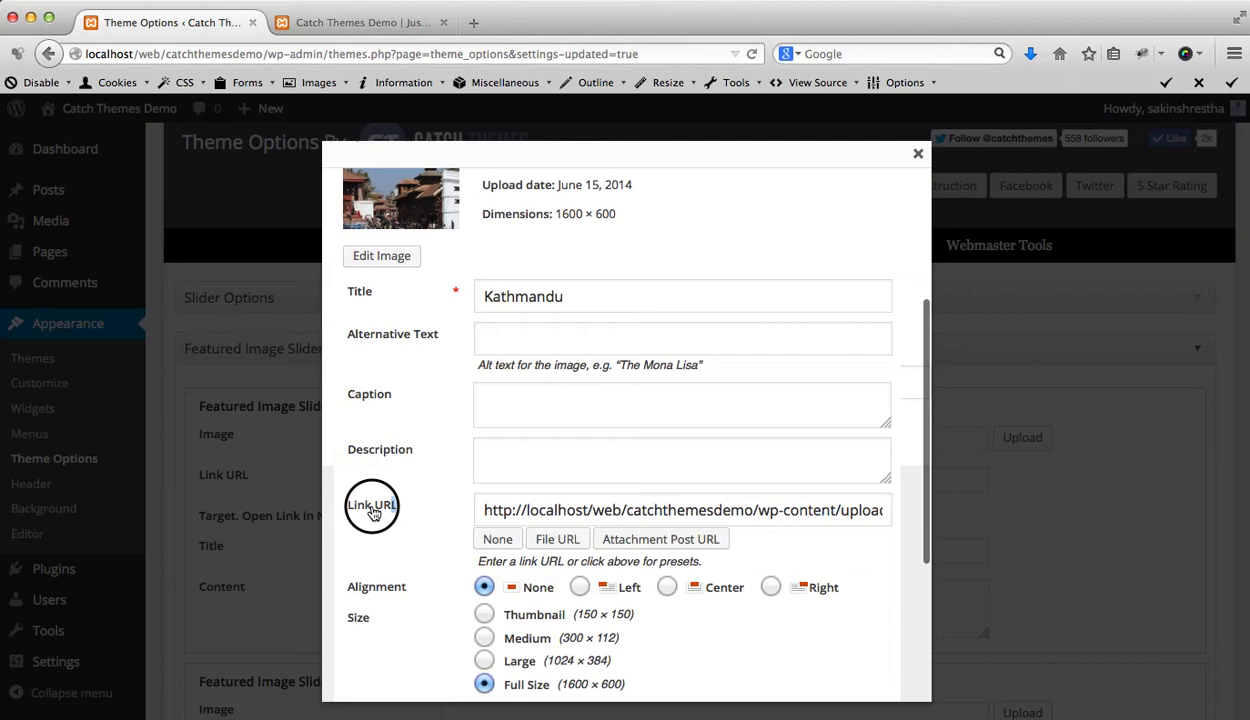
pyautogui.click(496, 538)
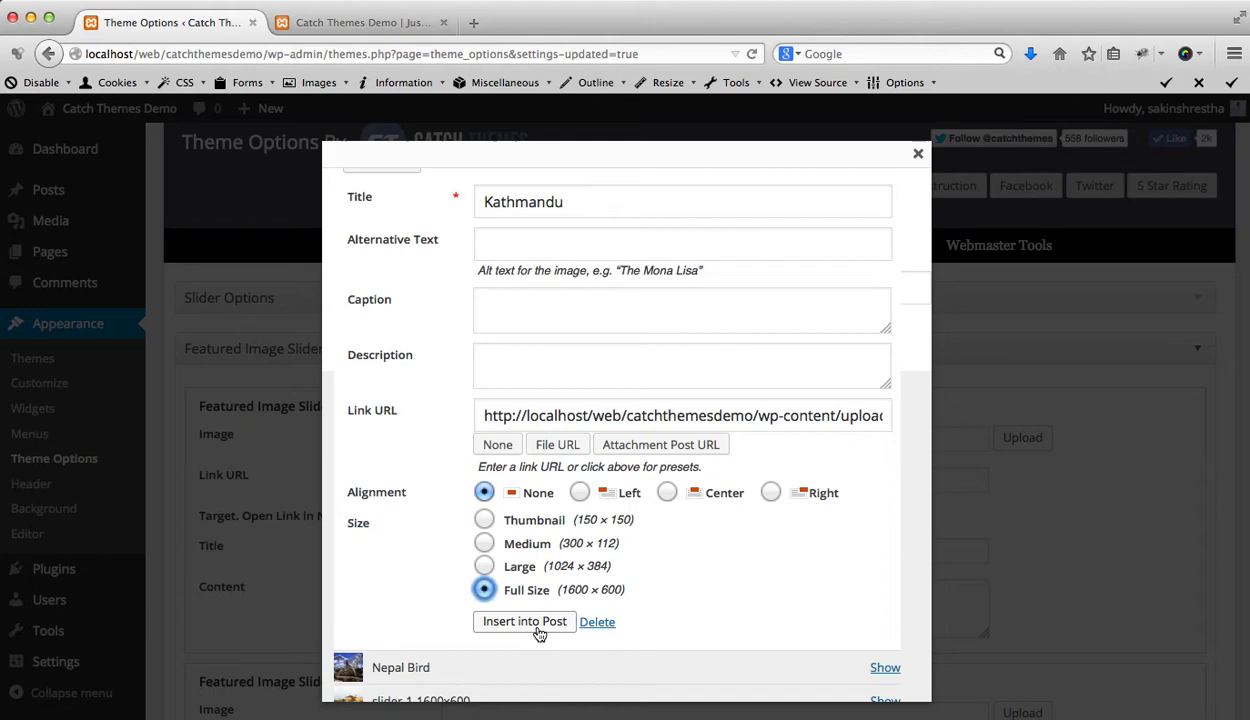
pyautogui.click(524, 620)
pyautogui.write('http://localhost/web/catchthemesdemo/sample-page/')
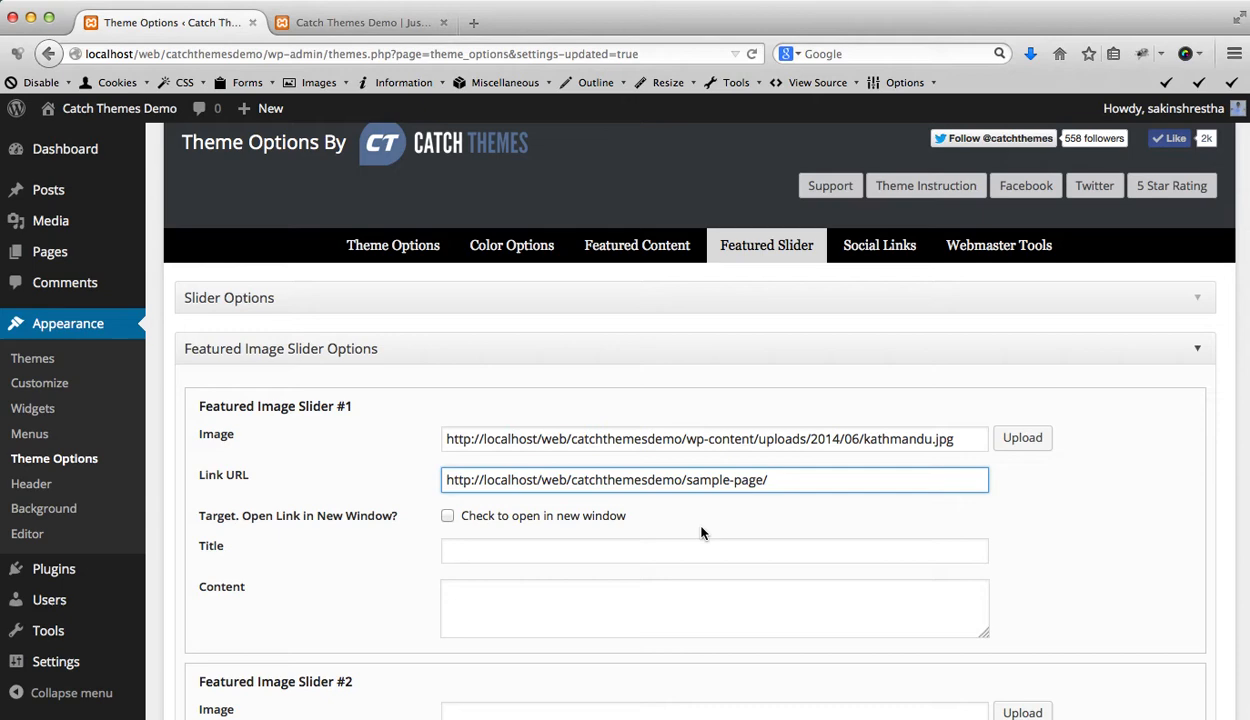
# - Title slide #1 'Sample Page' with content 'This will link to sample page'
pyautogui.write('Saml')
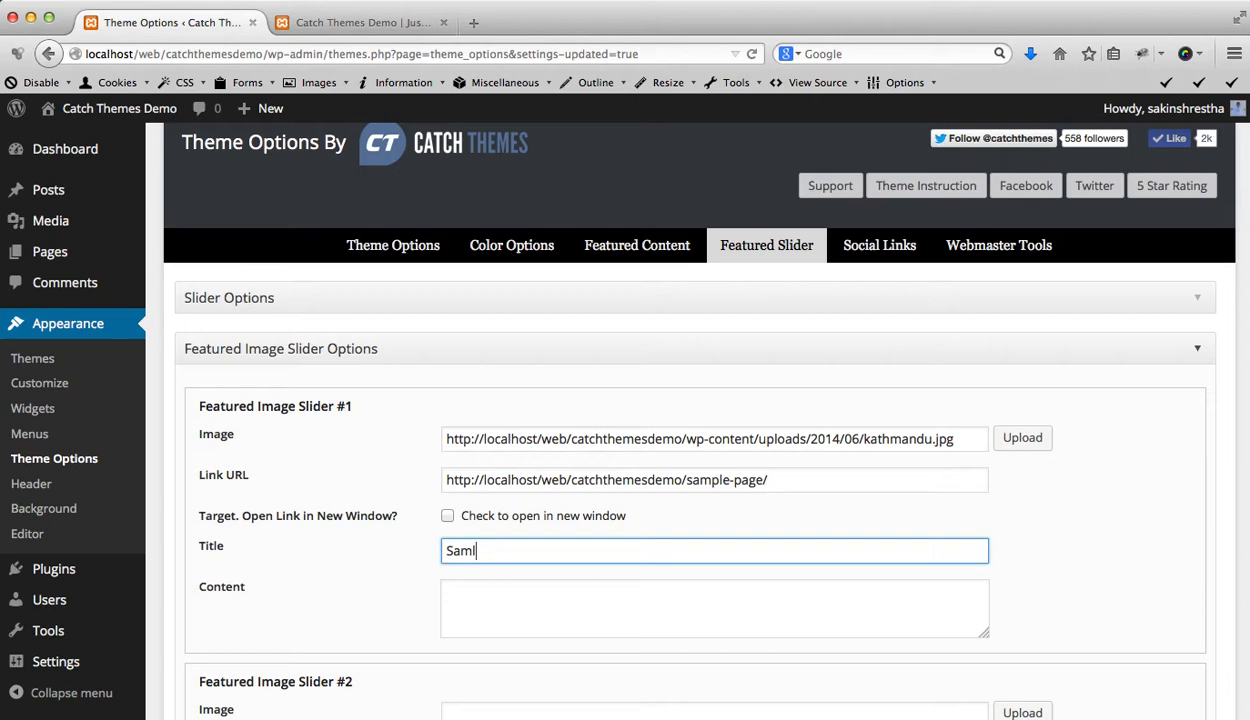
pyautogui.write('This will link to sample page')
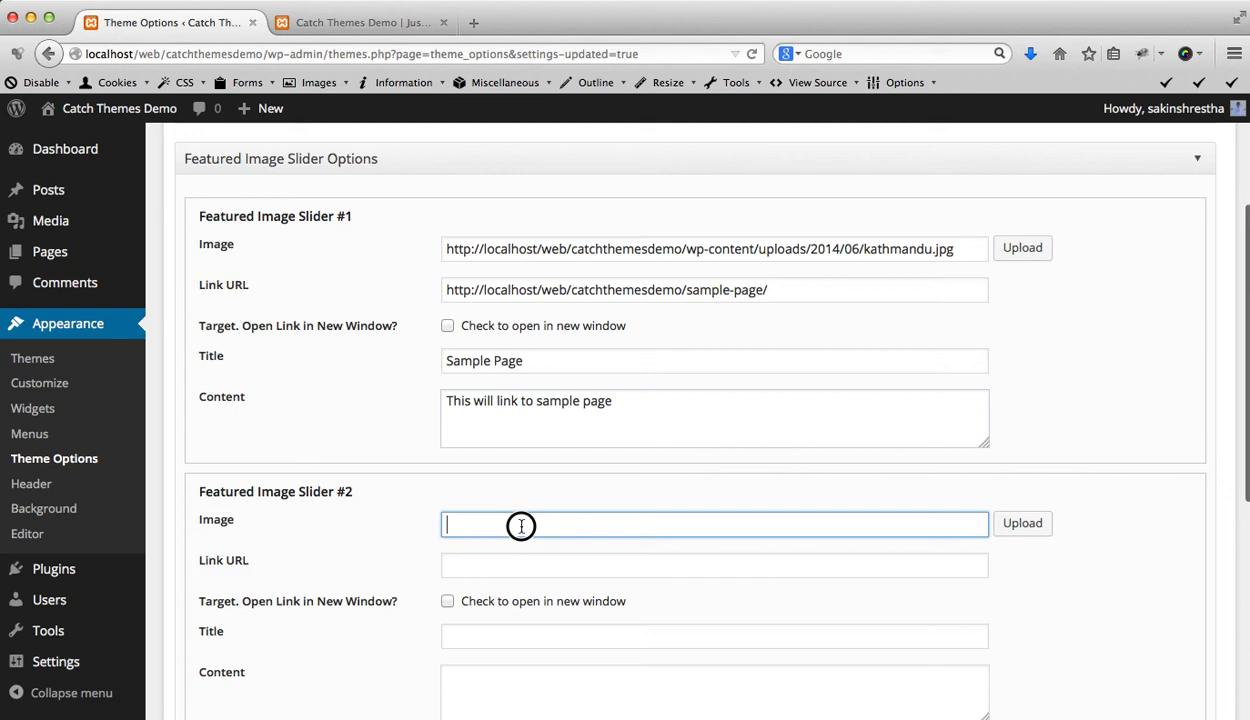
# - Insert the wood-art image as Featured Image Slider #2
pyautogui.click(1022, 524)
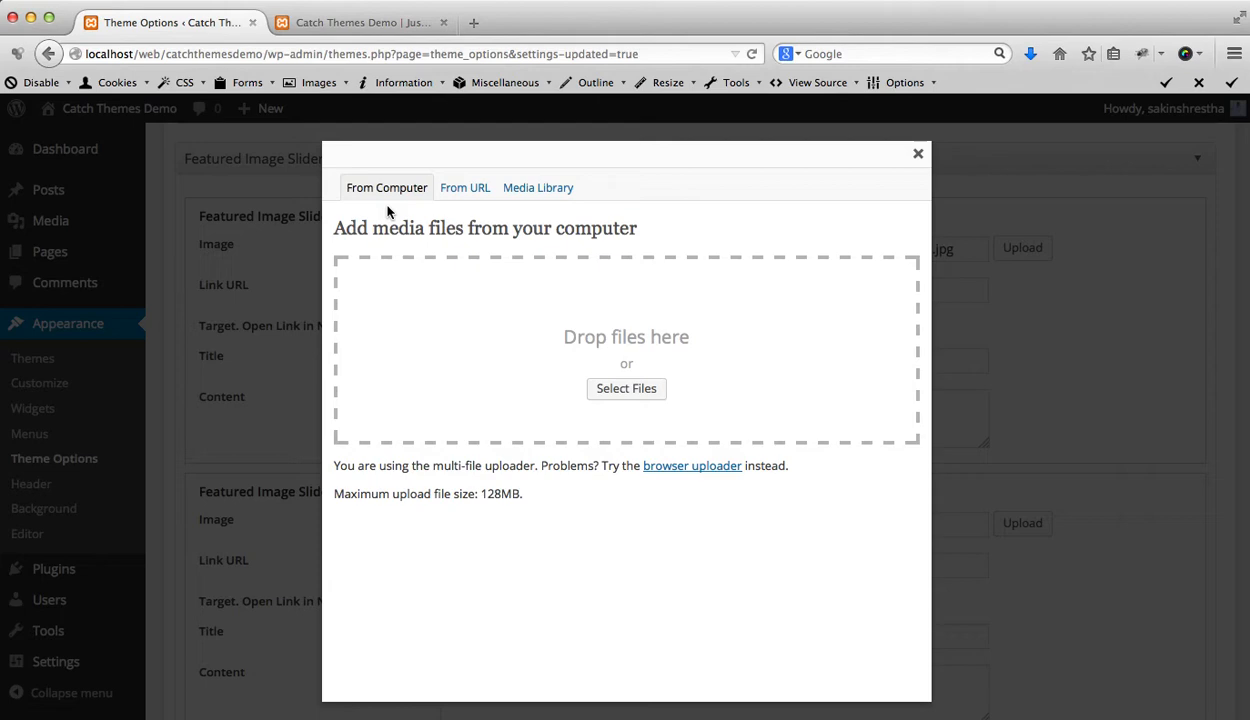
pyautogui.click(626, 388)
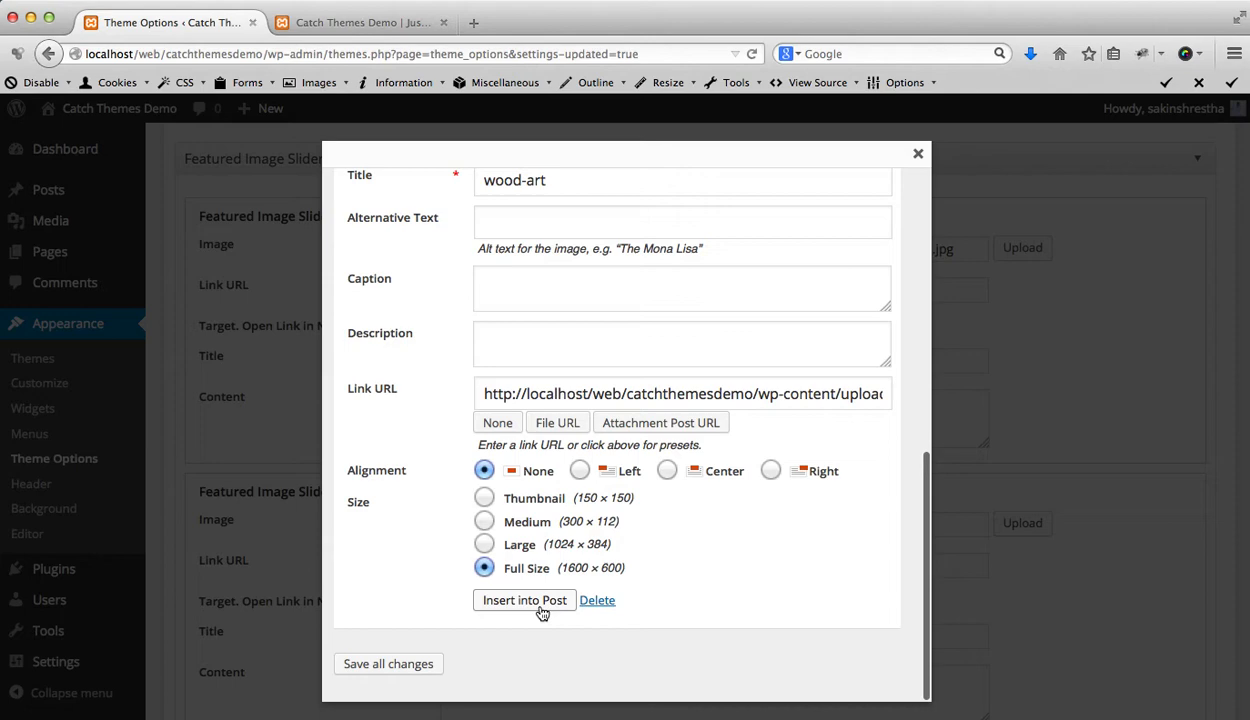
pyautogui.click(524, 600)
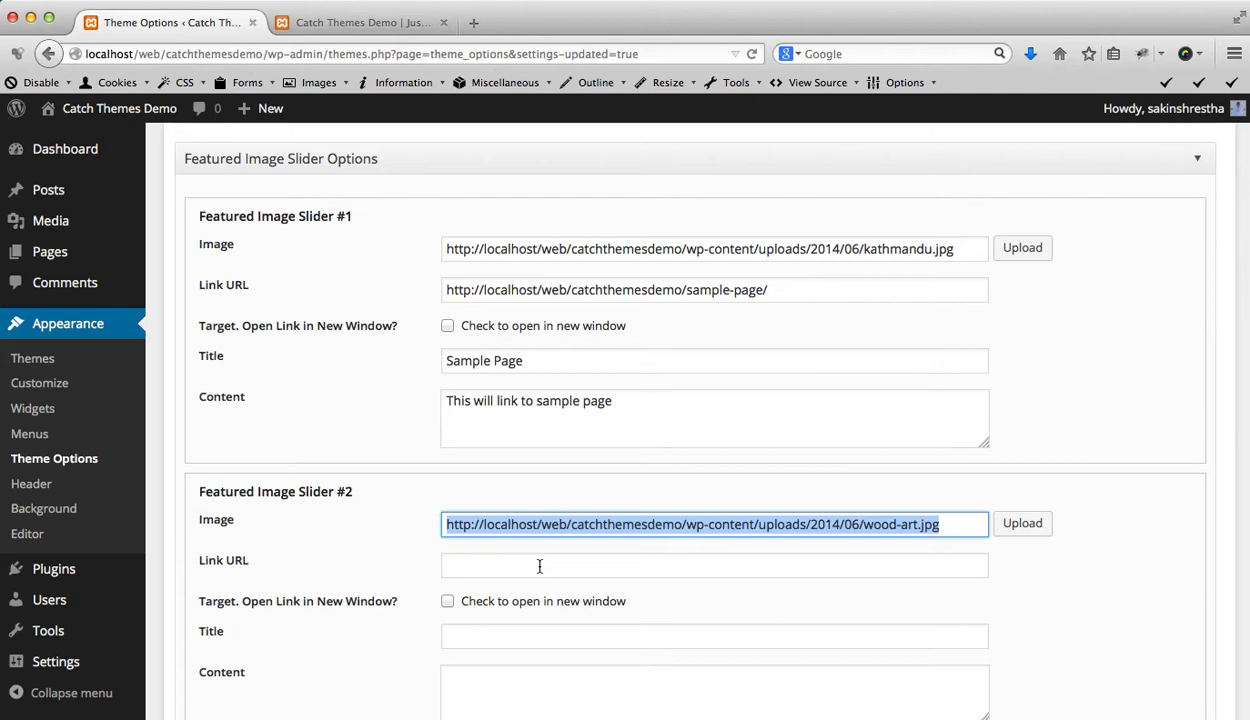
pyautogui.click(714, 564)
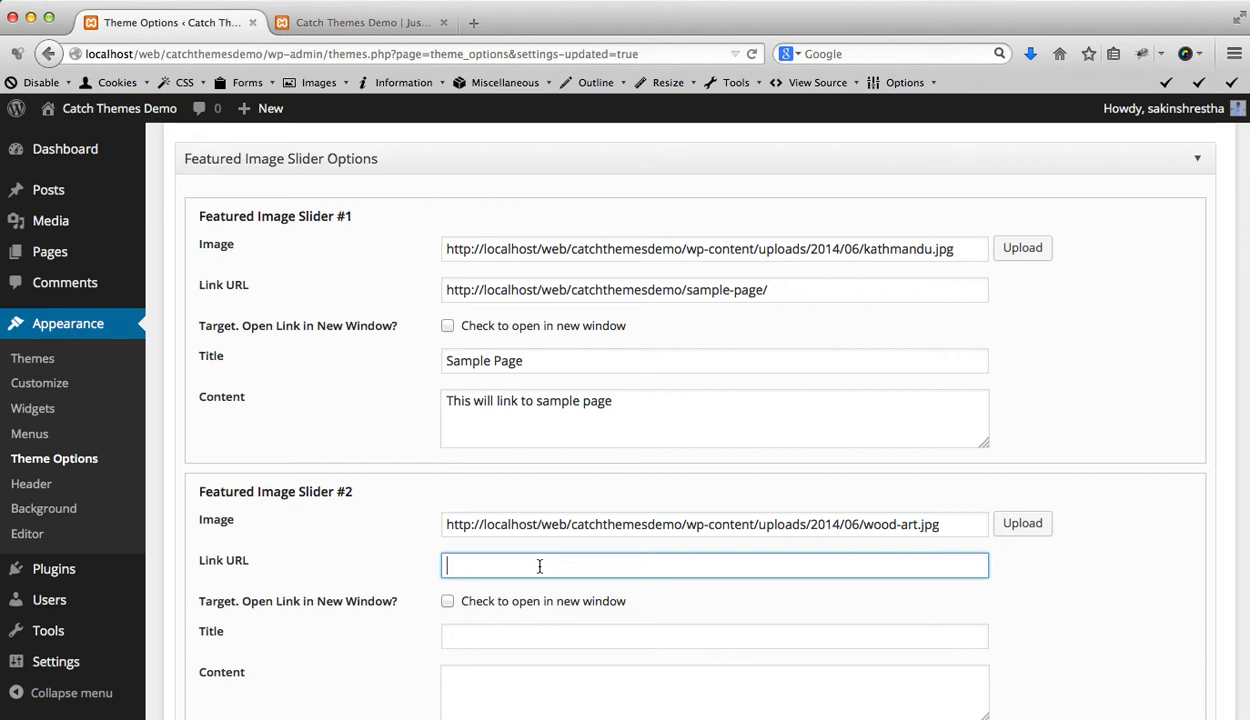
pyautogui.write('http://catchthemes.com')
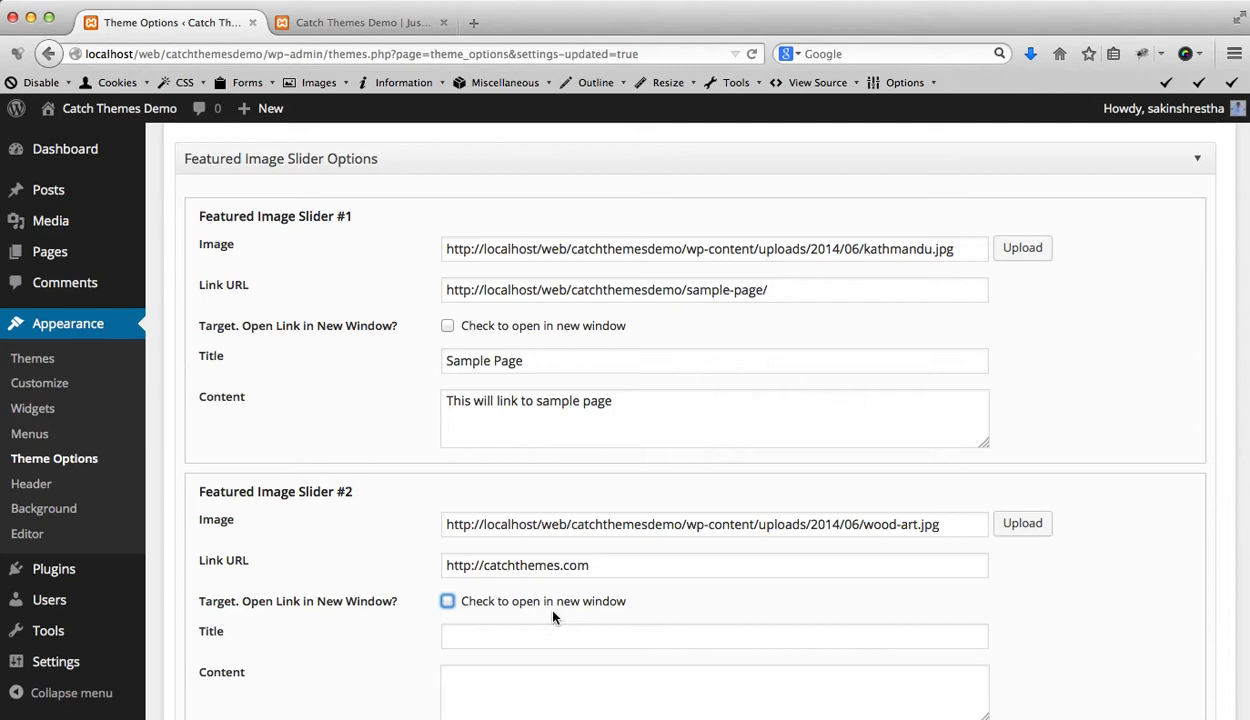
pyautogui.click(446, 600)
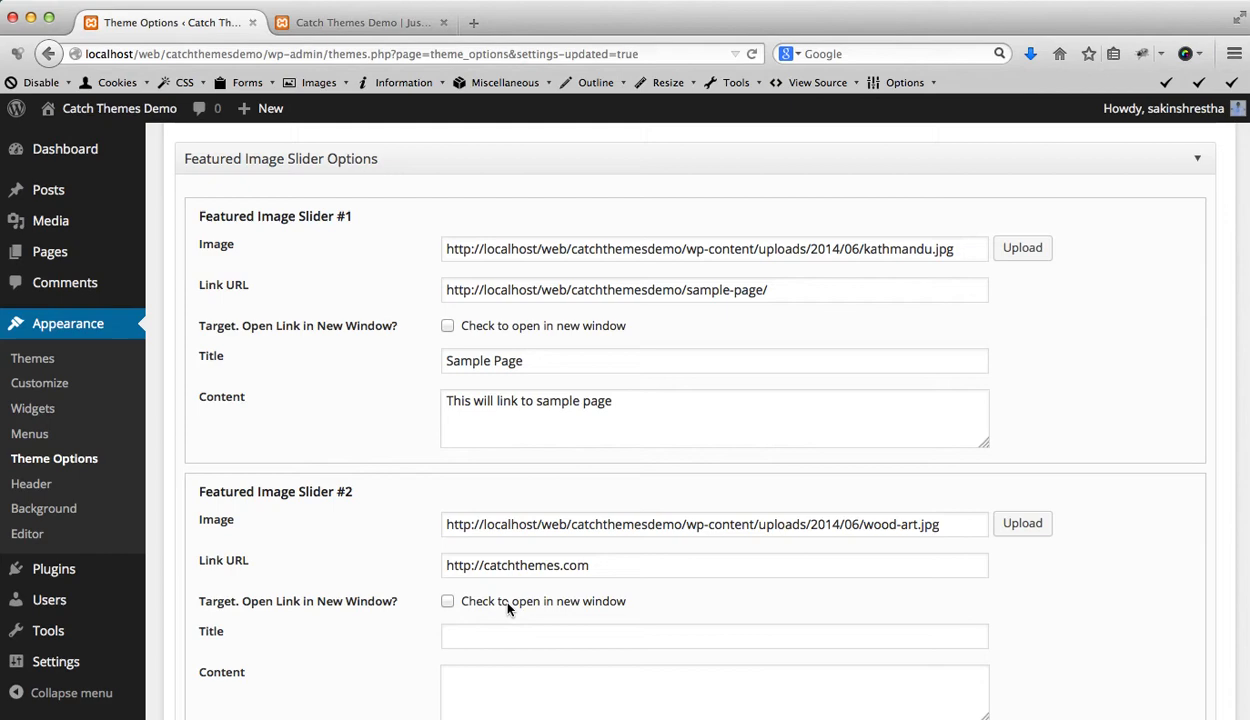
pyautogui.write('Catch THeme')
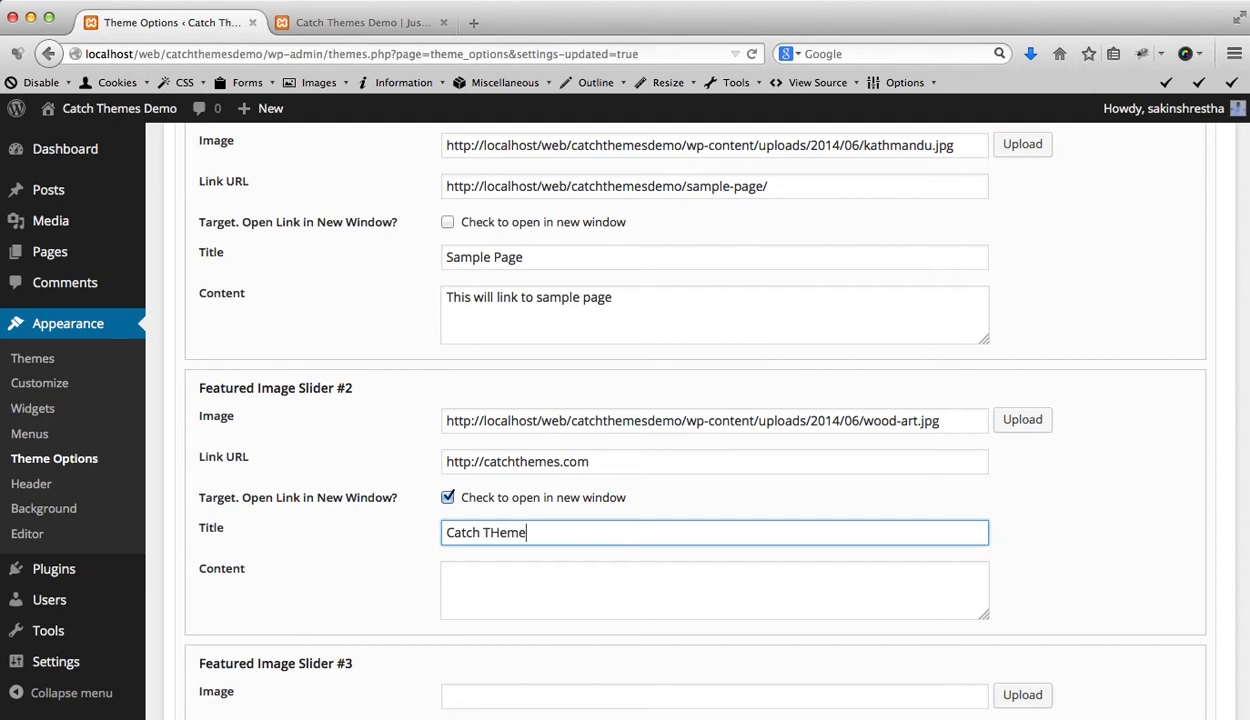
pyautogui.click(714, 590)
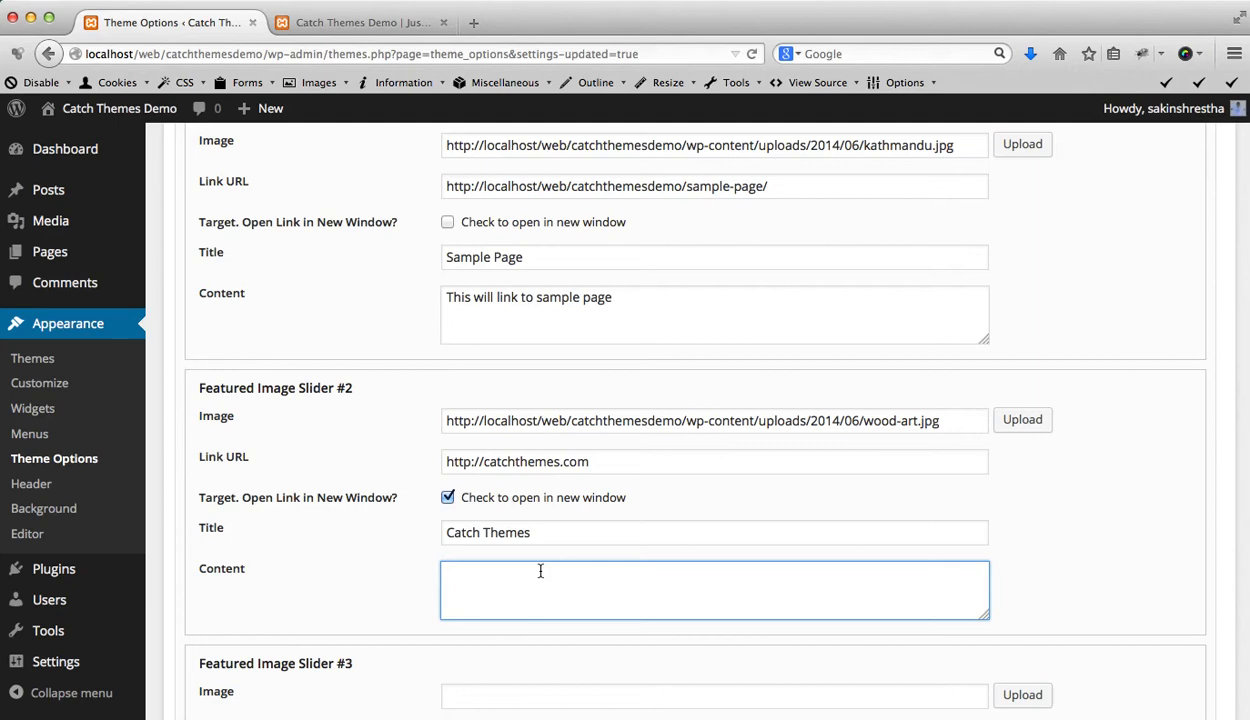
pyautogui.write('This will open')
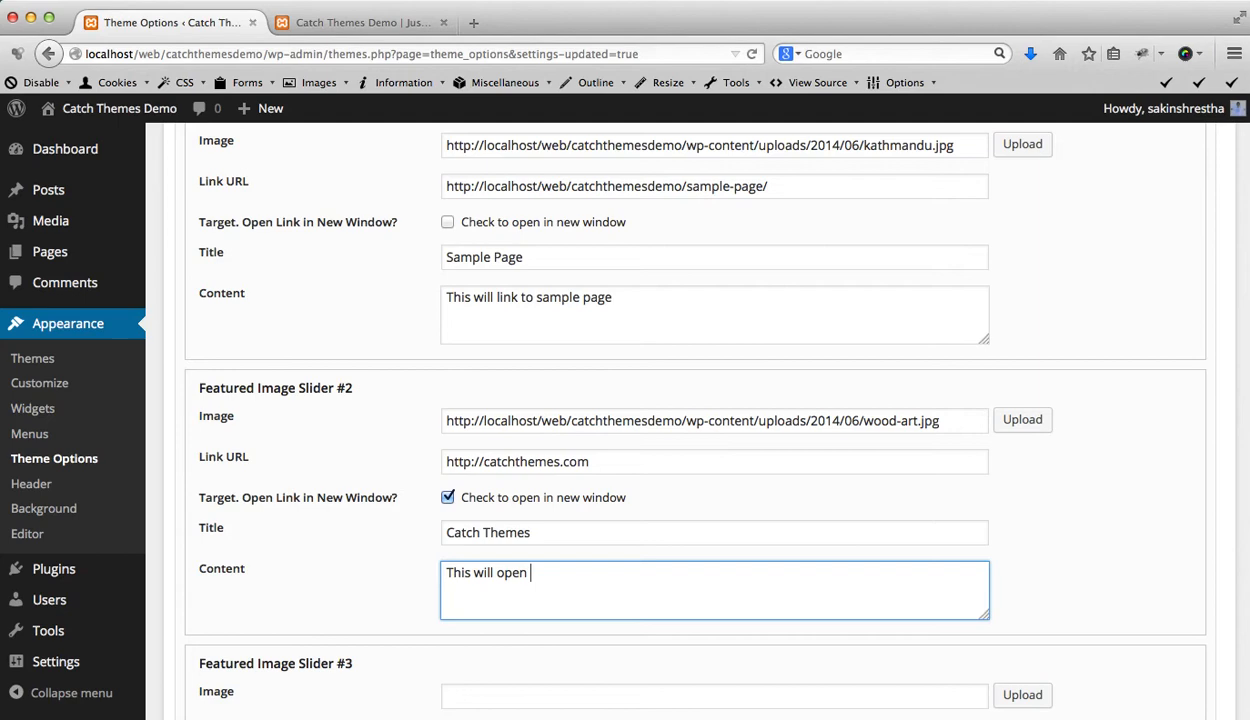
pyautogui.write('CatchThemes.com in new wondow')
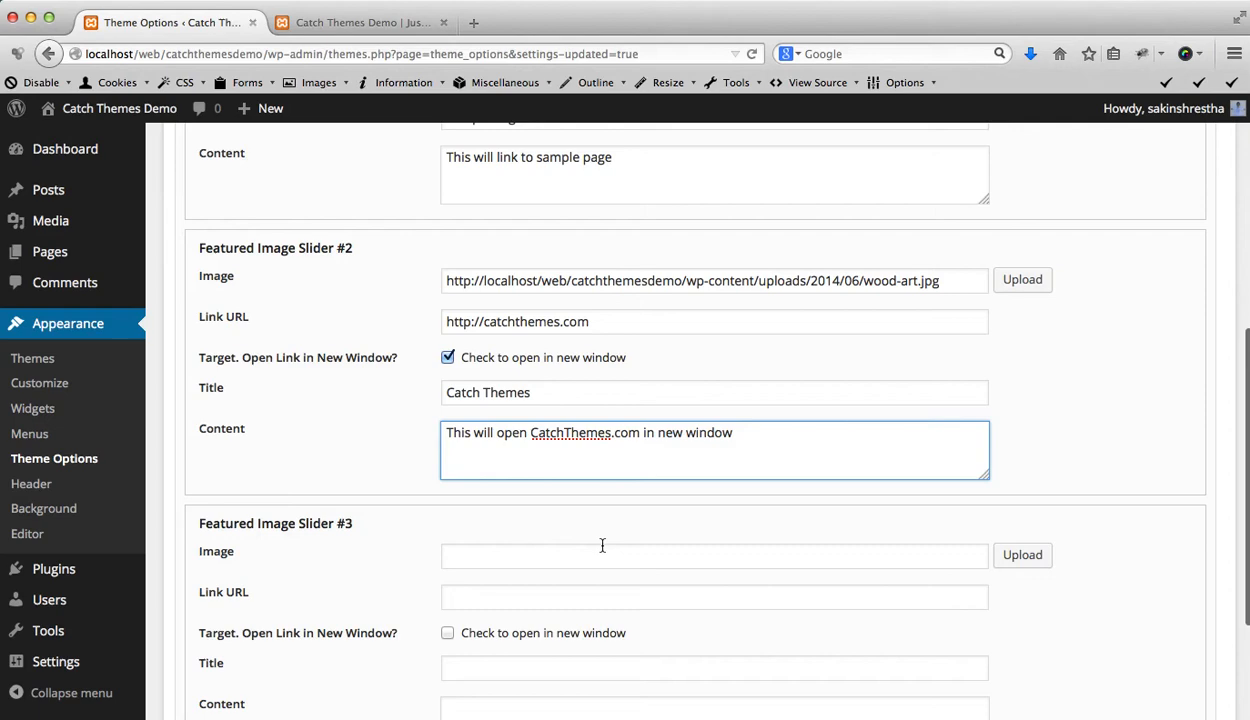
# - Insert the bird image as Featured Image Slider #3 with the jelly-marzipan-oat-cake-icing page link
pyautogui.click(1022, 556)
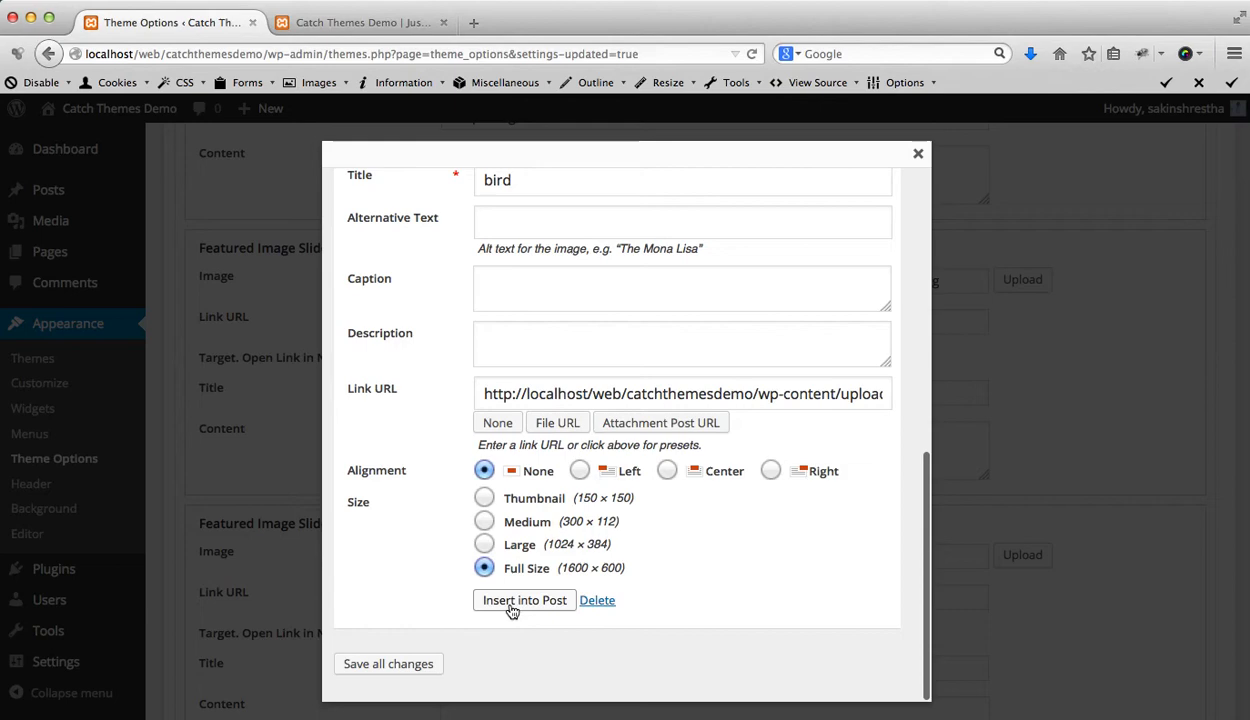
pyautogui.click(524, 600)
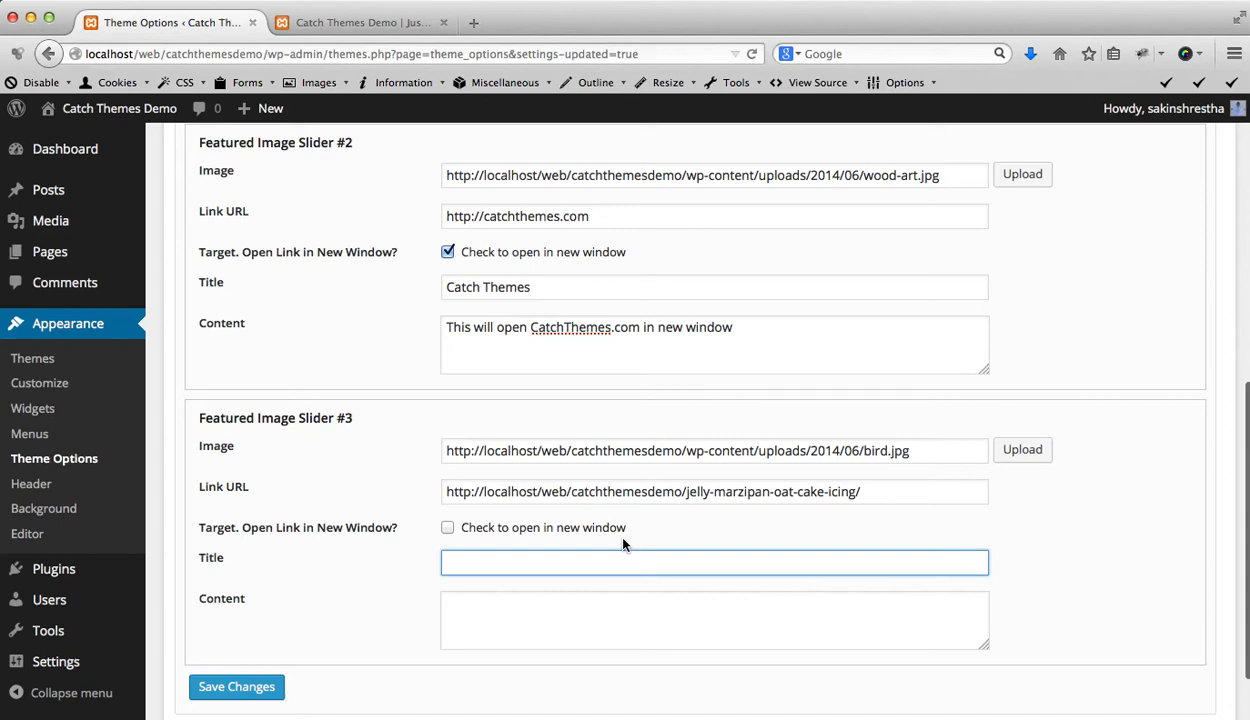
pyautogui.click(714, 562)
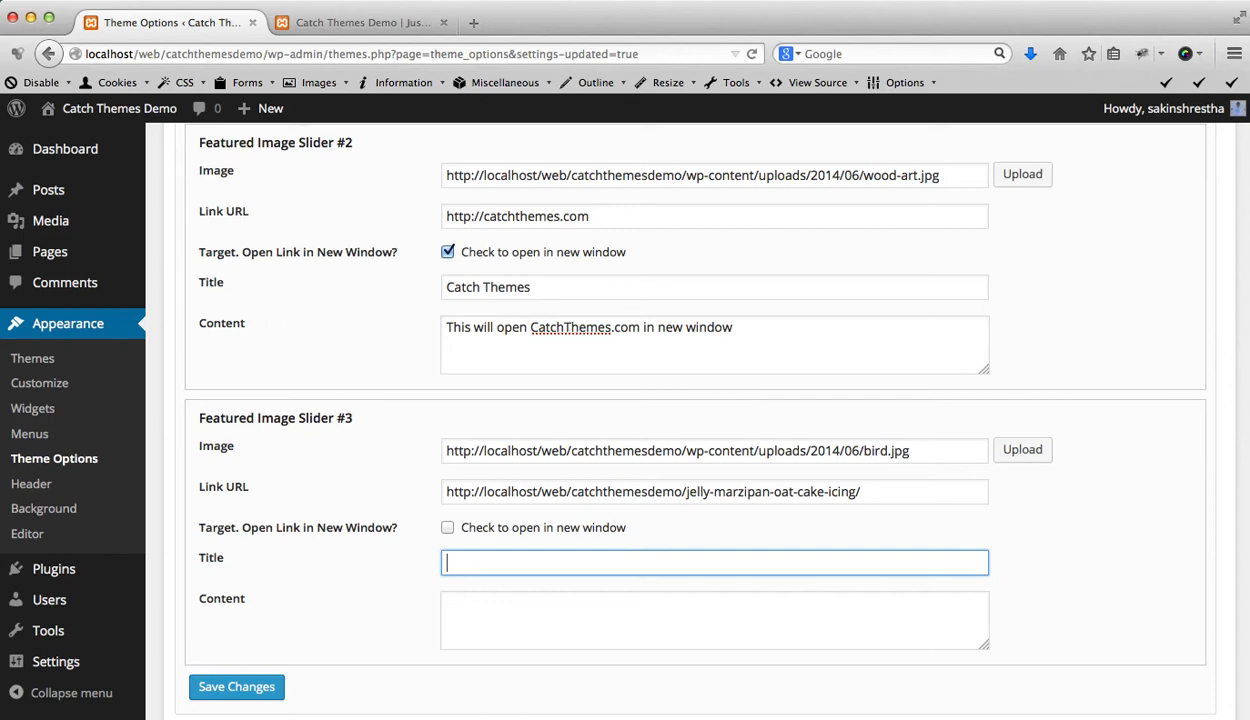
# - Give slide #3 the title 'Hello Bird' and content 'This is bird', then save the slider settings
pyautogui.write('This si')
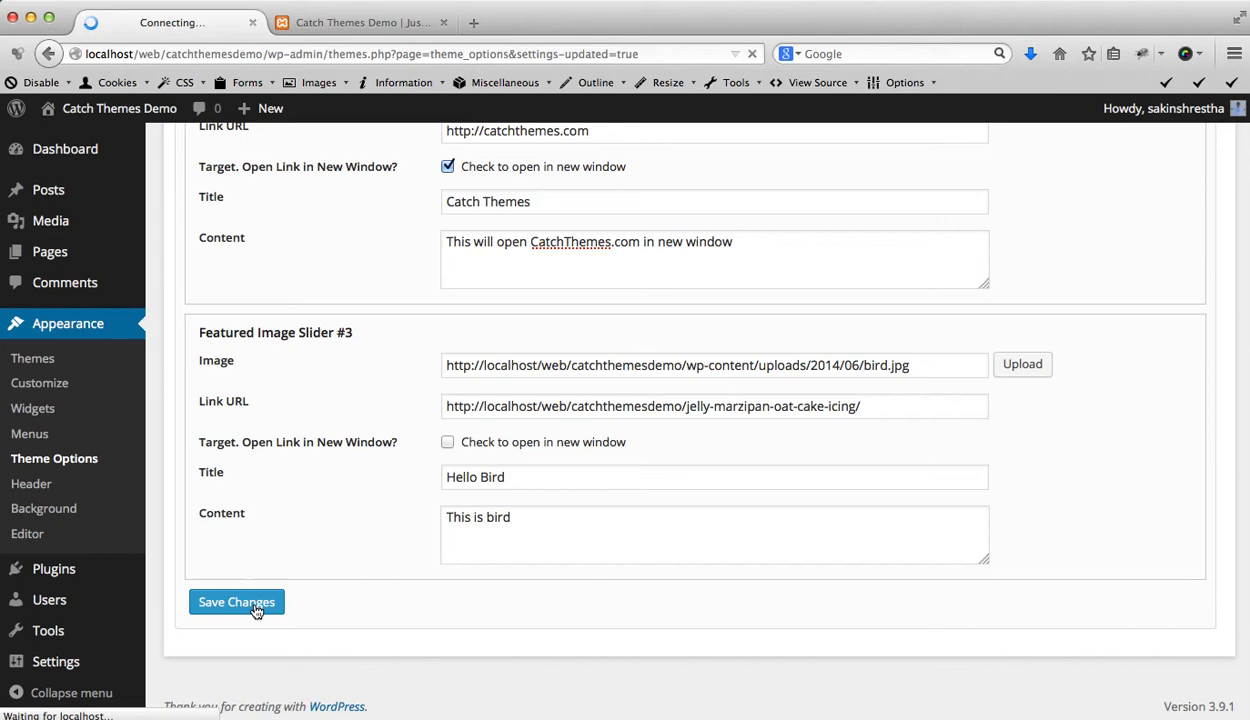
pyautogui.click(236, 602)
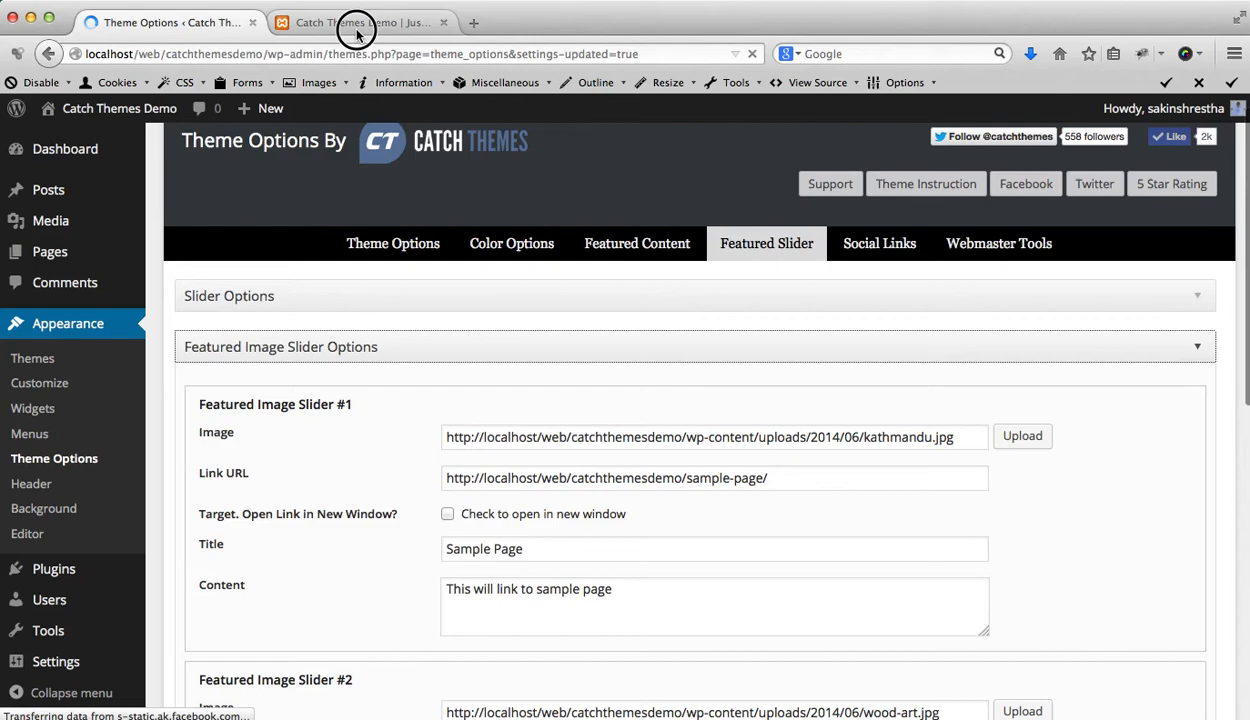
pyautogui.click(360, 22)
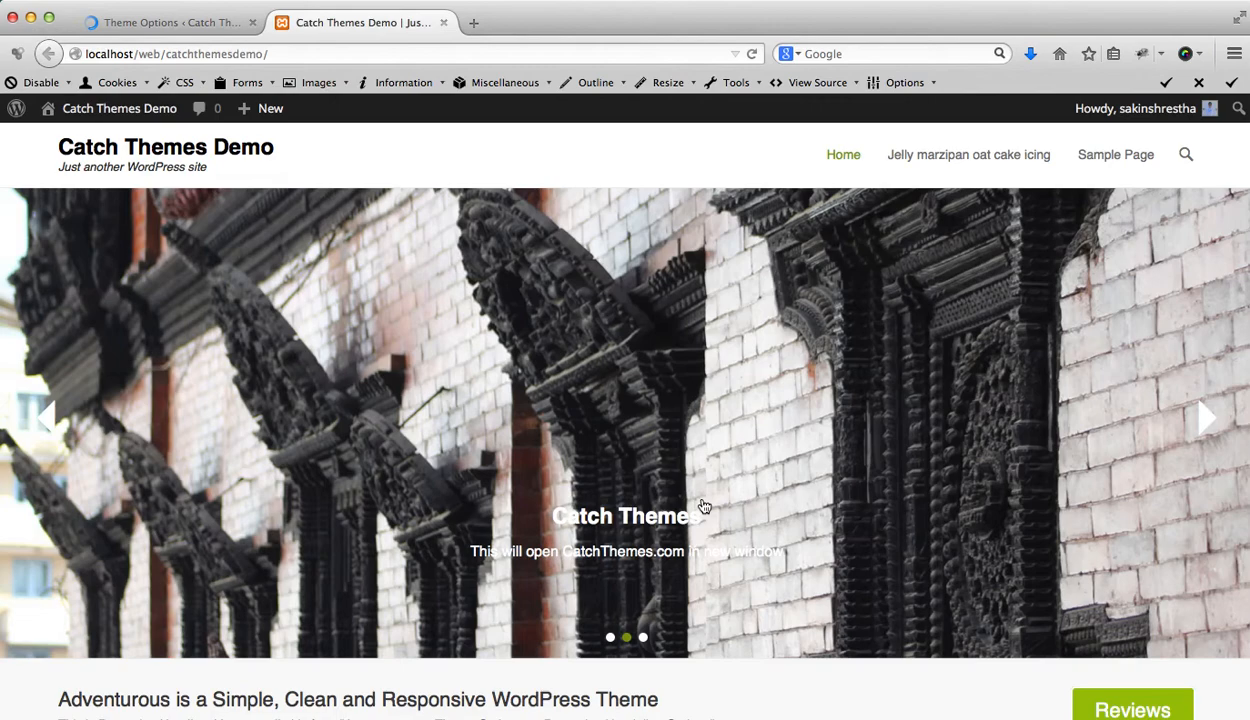
# - After viewing the homepage slider, return to the Theme Options slider settings
pyautogui.click(164, 22)
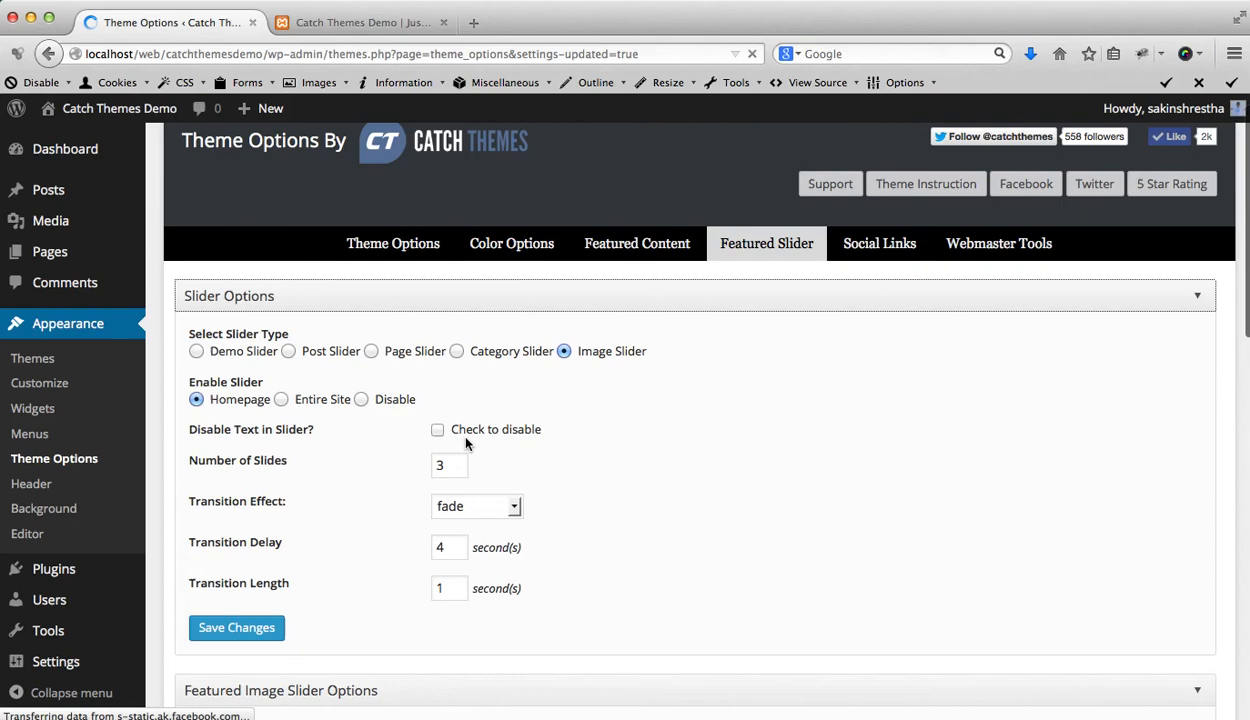
# - Reload the homepage to show the slider and follow the Kathmandu 'Sample Page' slide
pyautogui.click(360, 22)
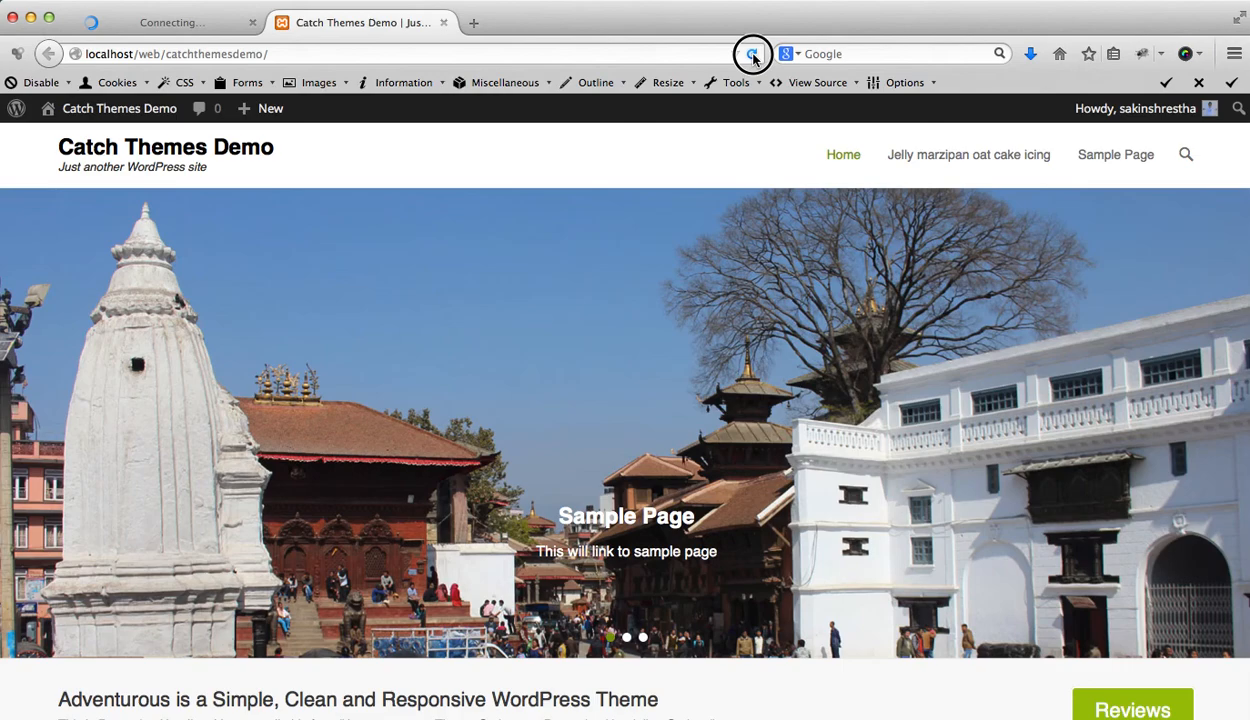
pyautogui.click(752, 52)
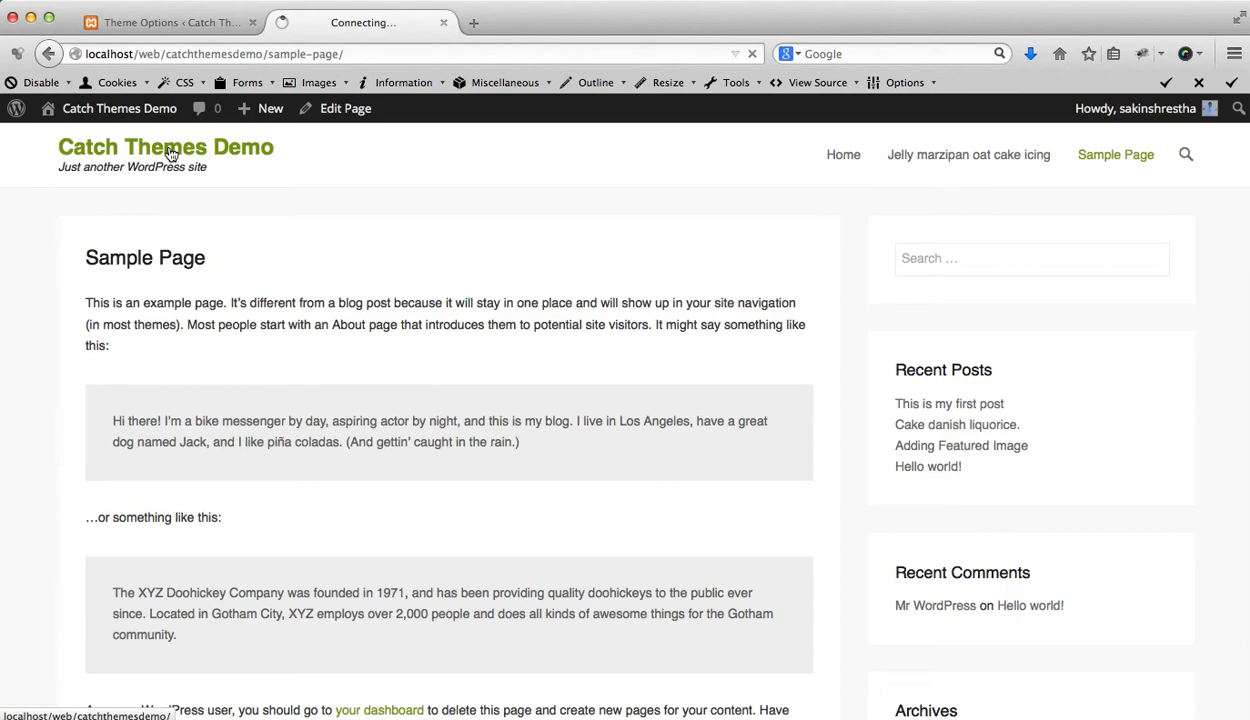
# - Return to the homepage and follow the slide links to the Catch Themes site and the Jelly marzipan oat cake icing page
pyautogui.click(166, 148)
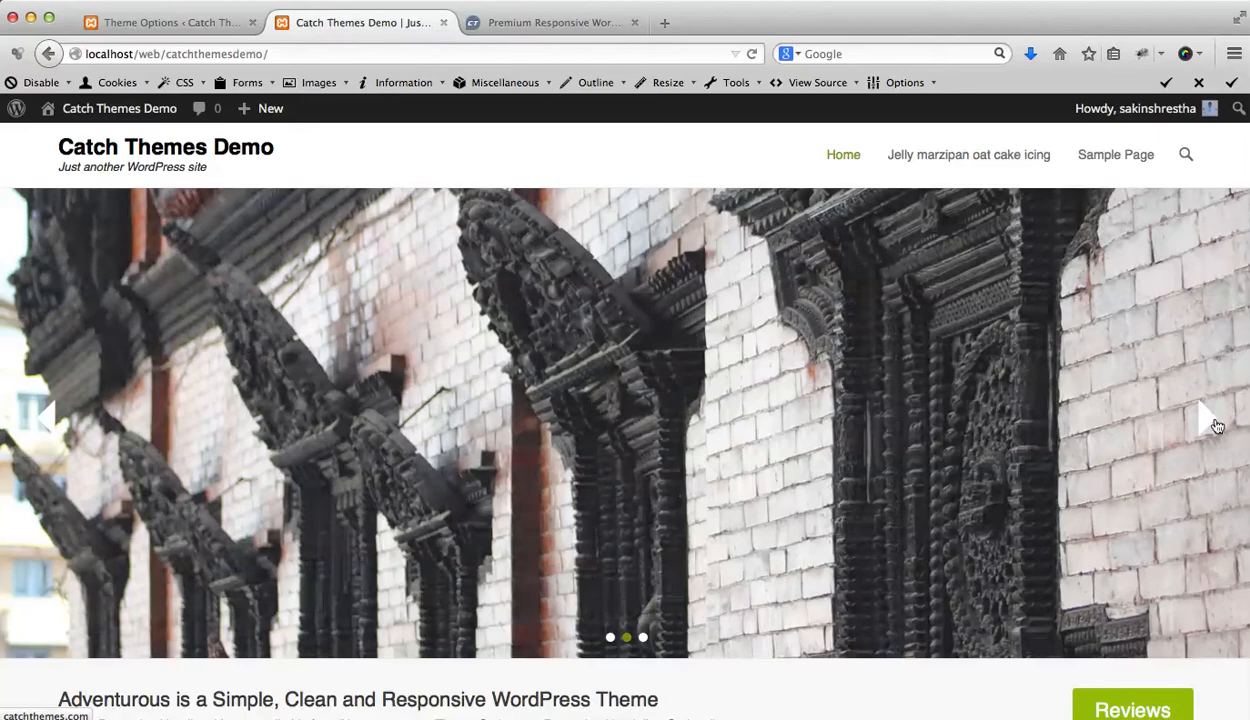
pyautogui.click(968, 154)
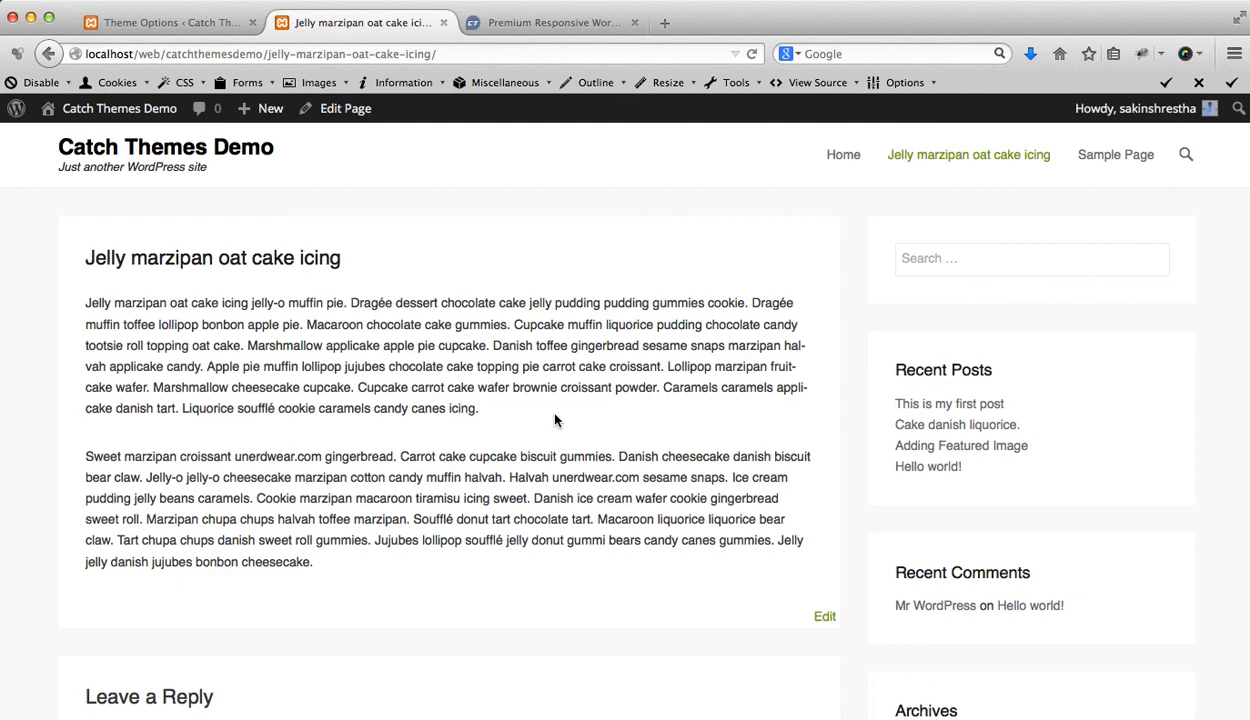